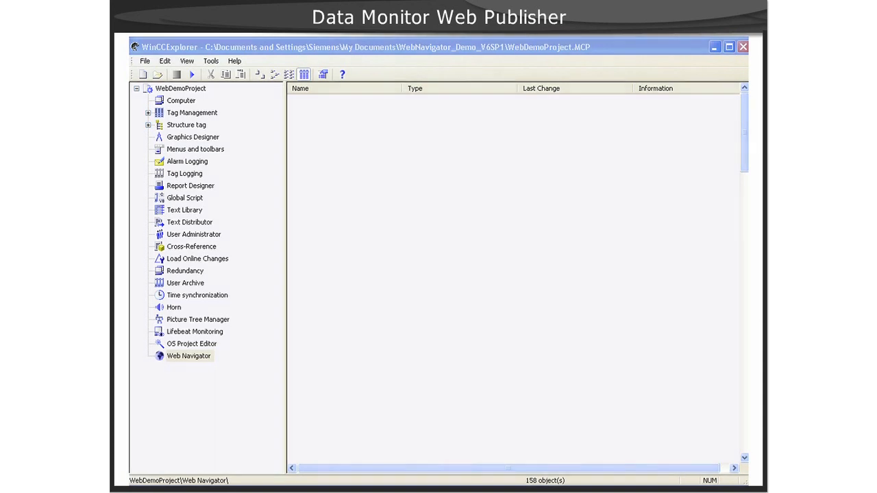
Show the Web Navigator's picture files in the project's right pane.
{"action": "left_click", "coordinate": [189, 357]}
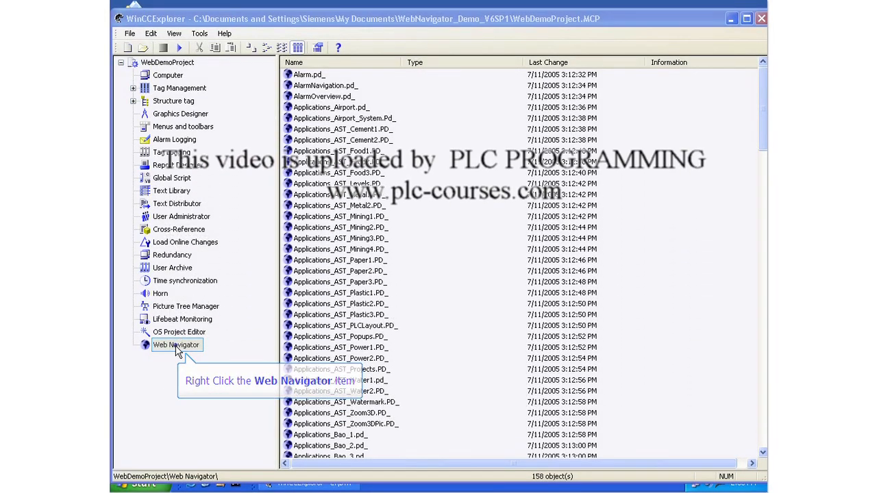
Start the Web View Publisher from Web Navigator, keep default folders, and select all pictures.
{"action": "right_click", "coordinate": [175, 345]}
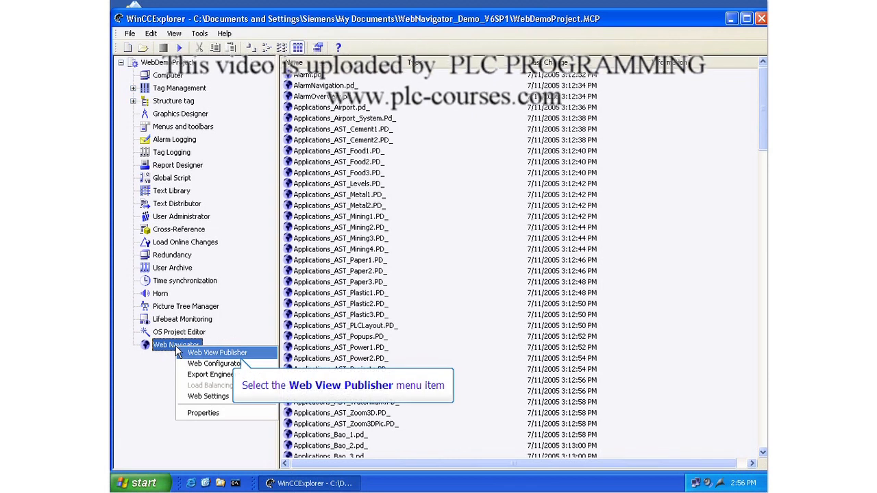
{"action": "left_click", "coordinate": [217, 353]}
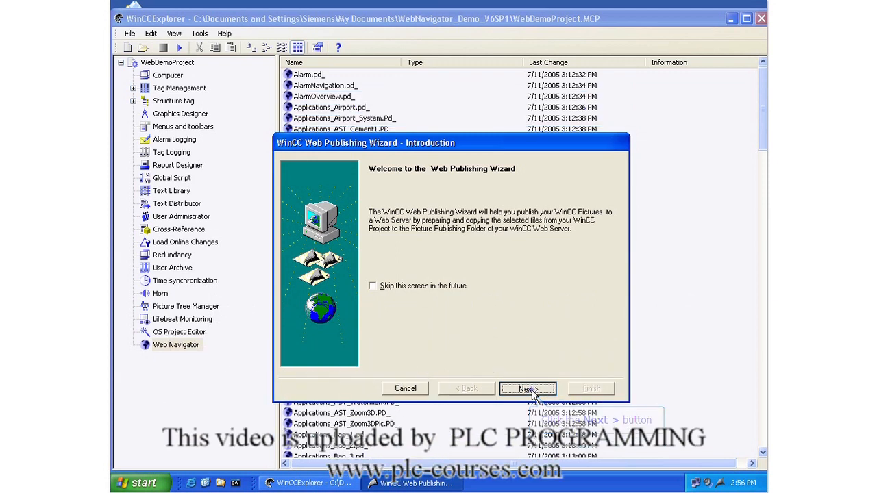
{"action": "left_click", "coordinate": [526, 389]}
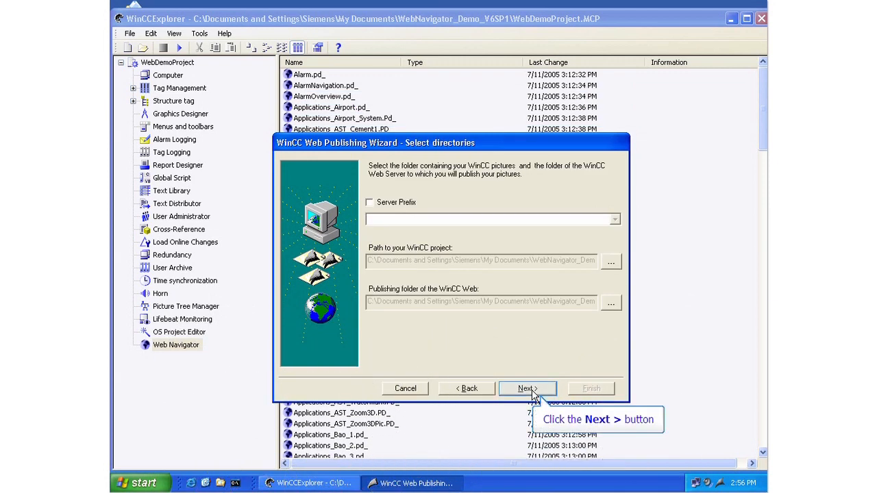
{"action": "left_click", "coordinate": [527, 389]}
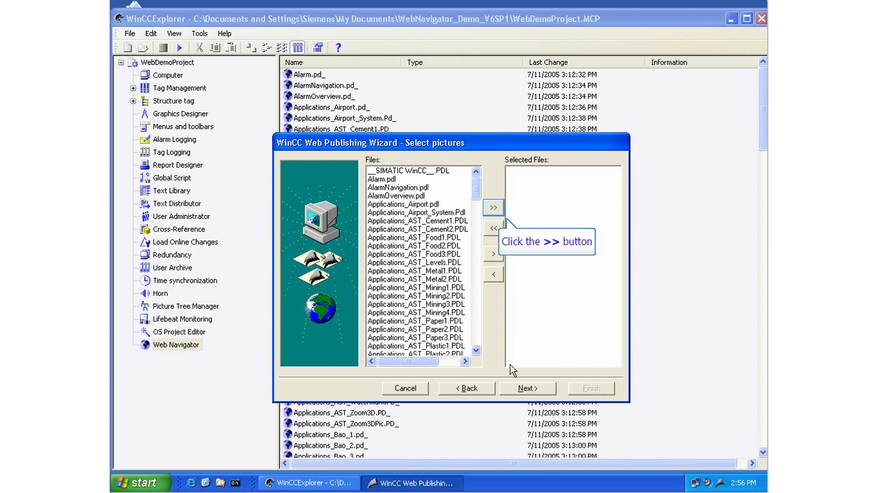
{"action": "left_click", "coordinate": [494, 208]}
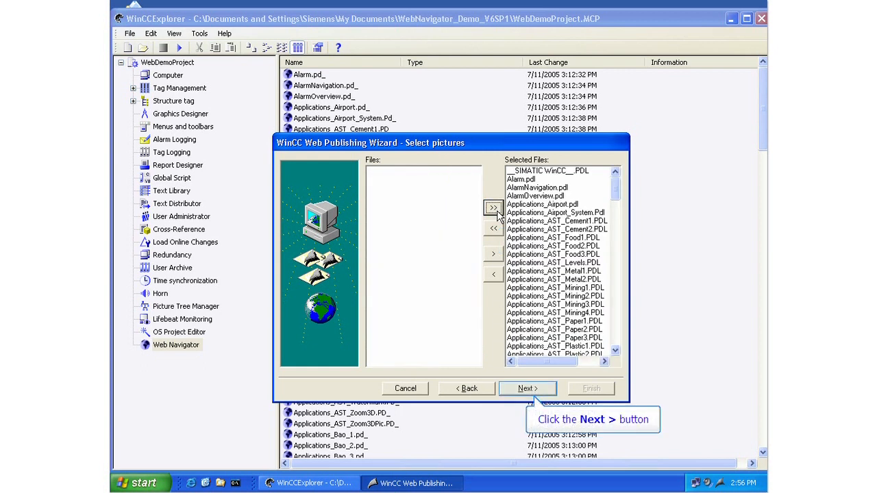
Advance past pictures, select all functions for publishing, and reach the Referenced Graphics step.
{"action": "left_click", "coordinate": [526, 390]}
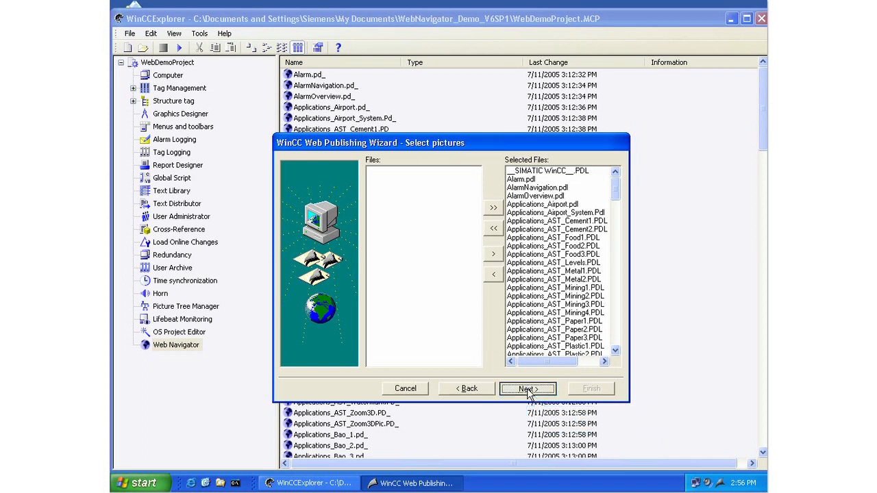
{"action": "left_click", "coordinate": [526, 389]}
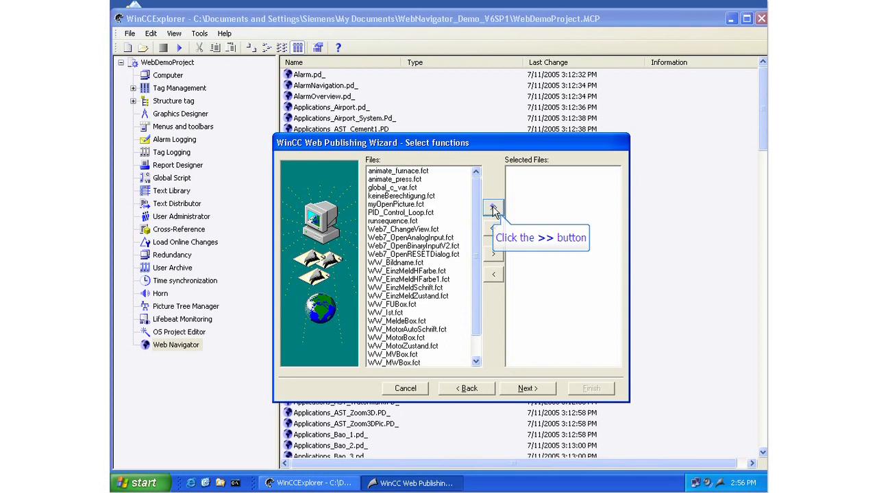
{"action": "left_click", "coordinate": [494, 209]}
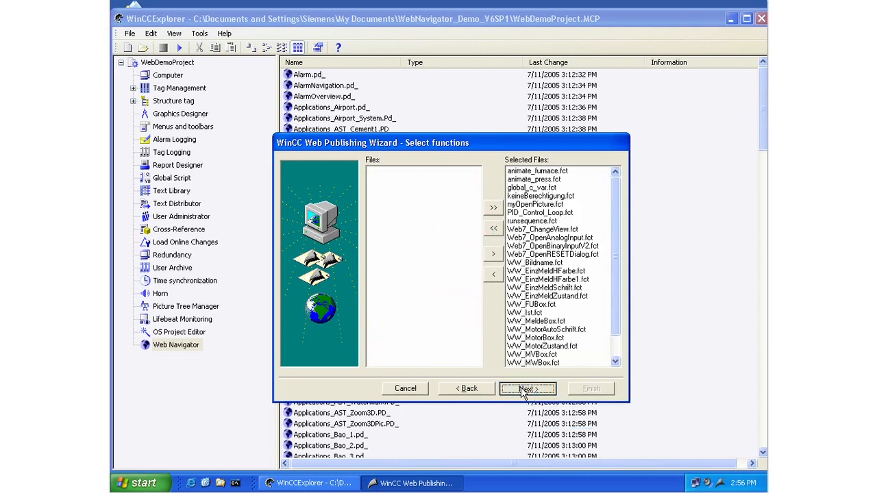
{"action": "left_click", "coordinate": [526, 390]}
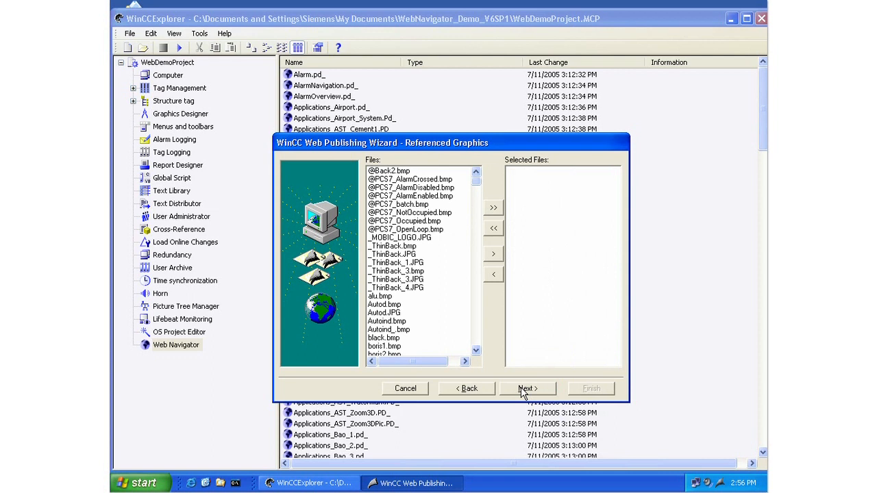